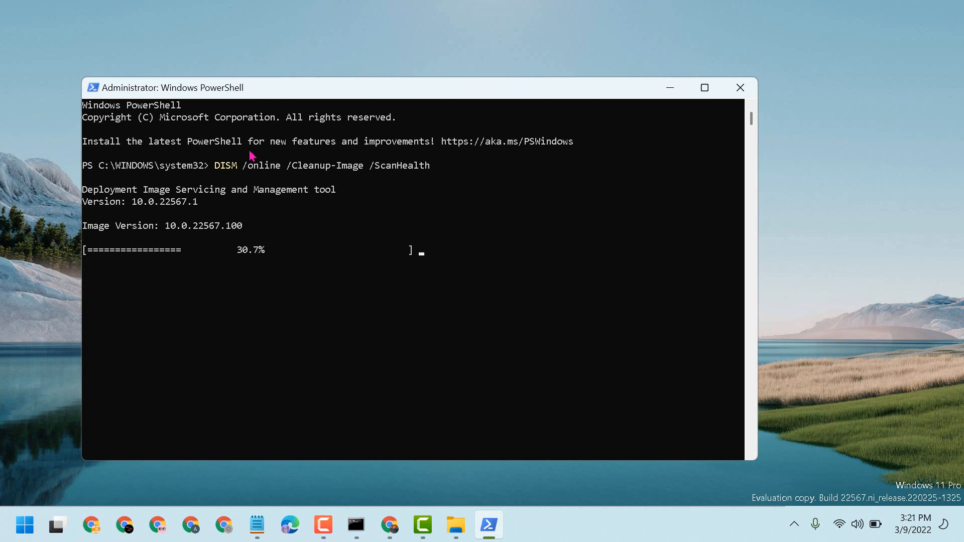
mouse_move(191, 153)
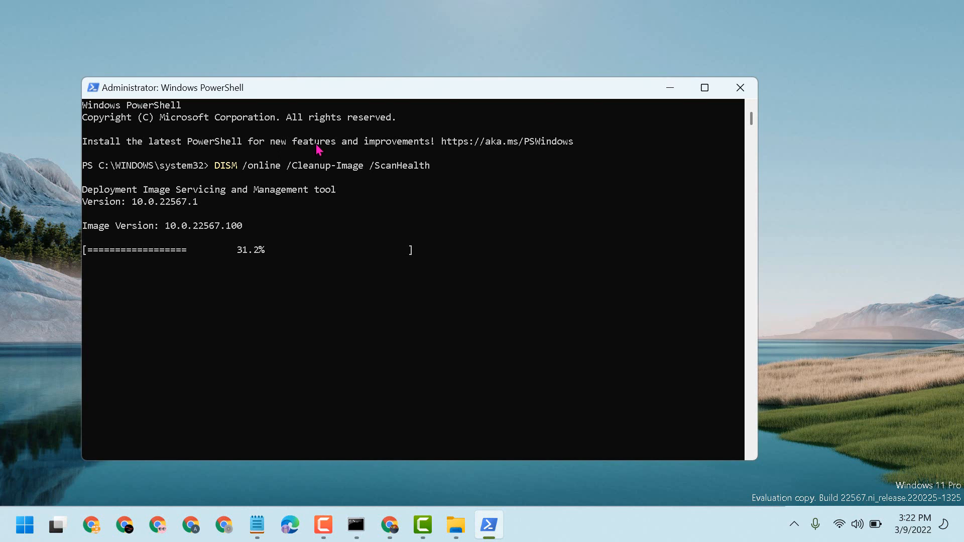
mouse_move(508, 127)
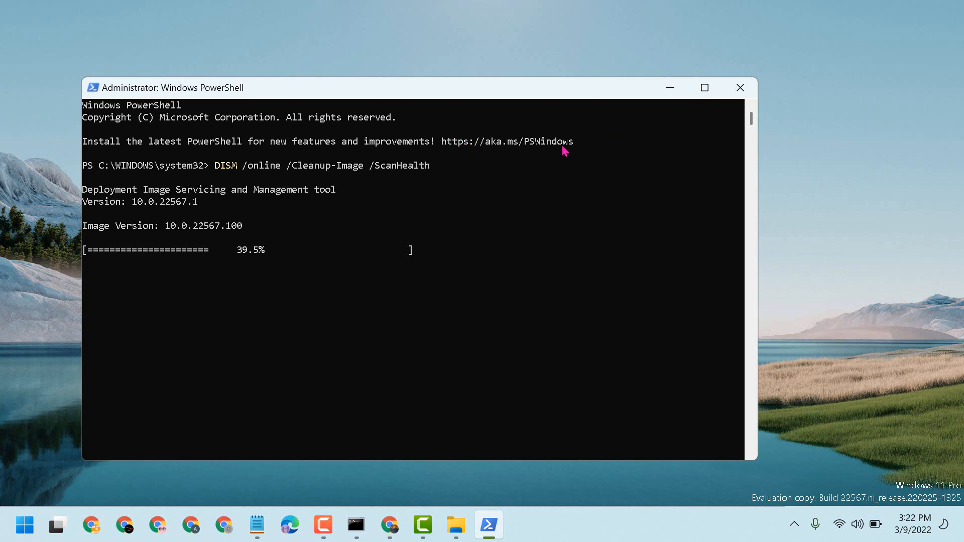
mouse_move(476, 157)
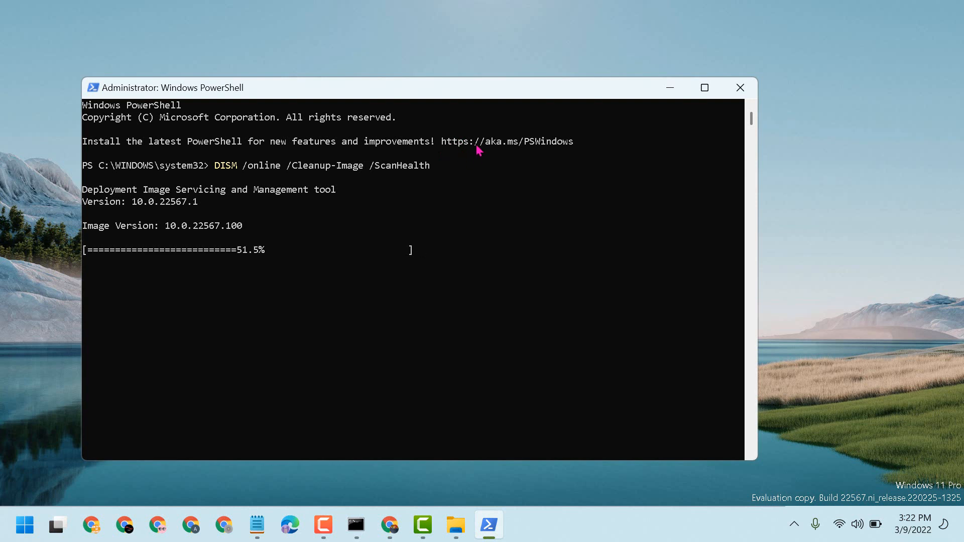
mouse_move(489, 153)
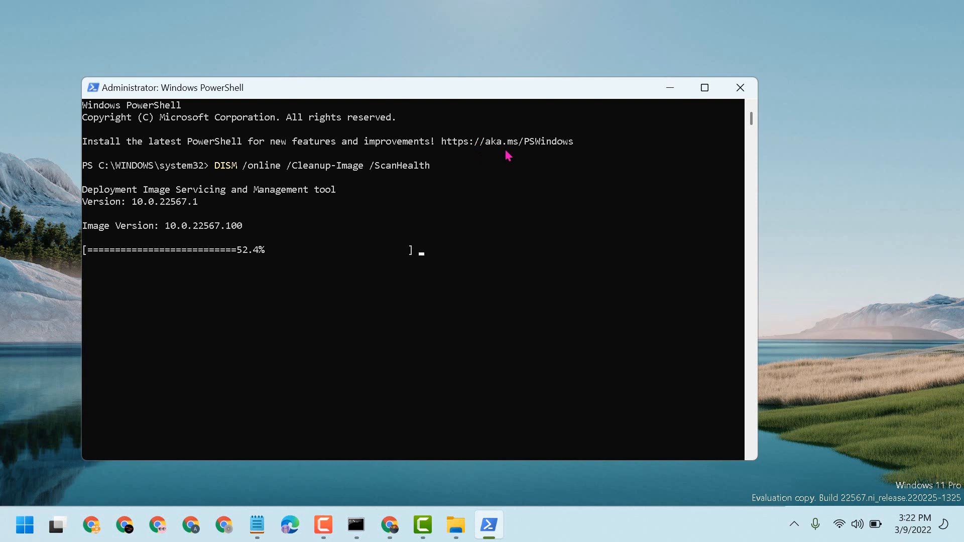
mouse_move(525, 151)
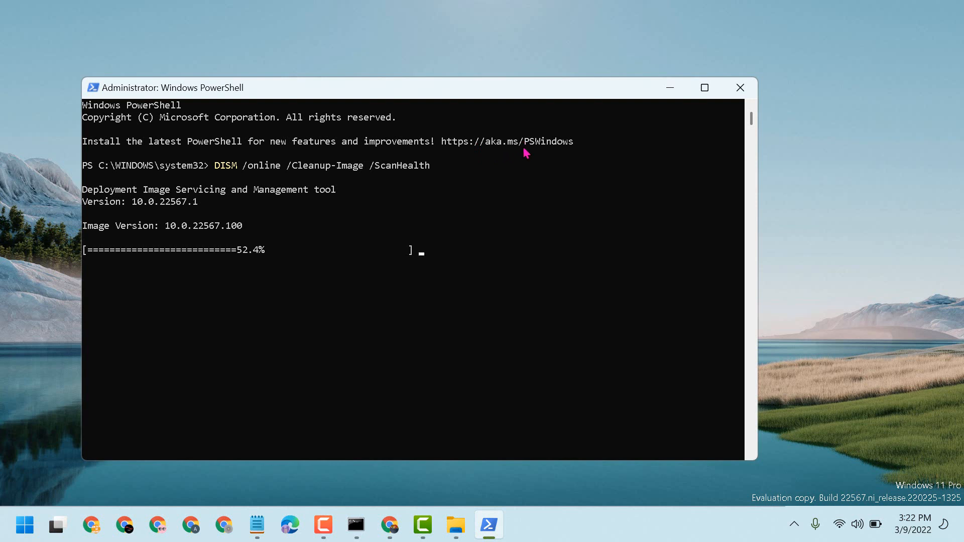
left_click(91, 525)
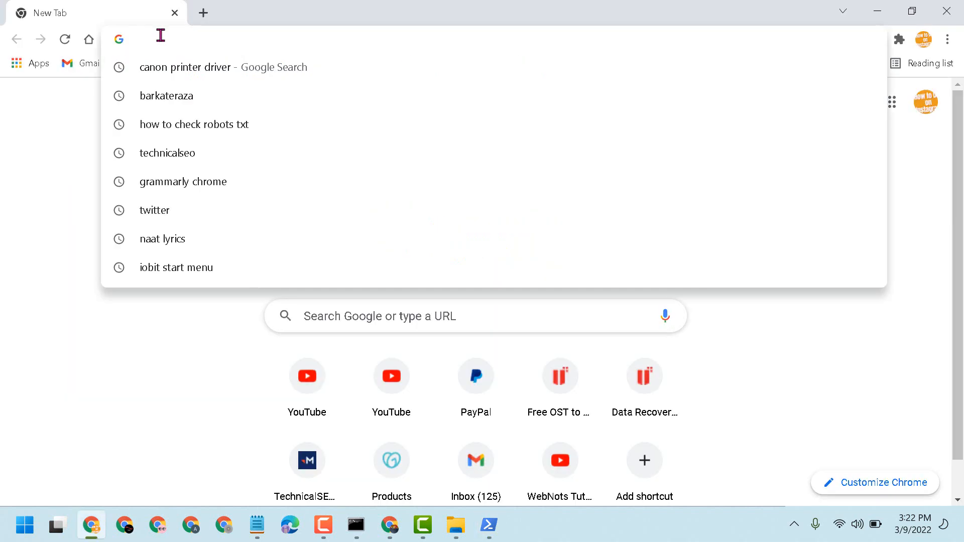
type("https://aka.ms/PSWindows")
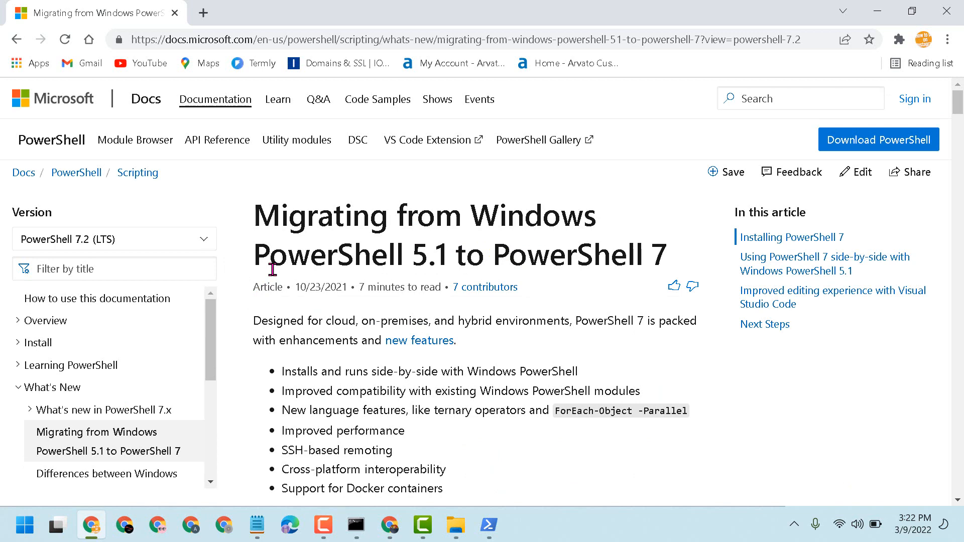
scroll("down", 3)
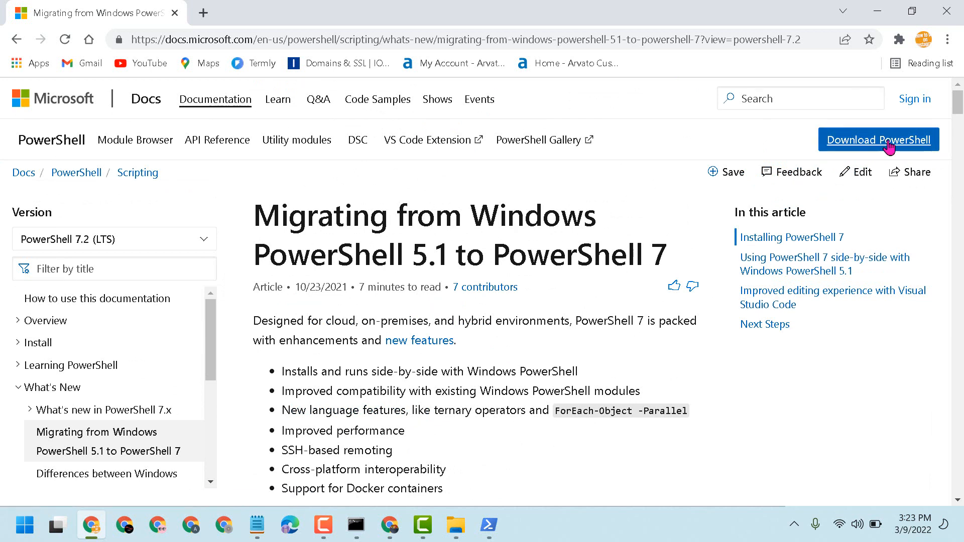
left_click(878, 139)
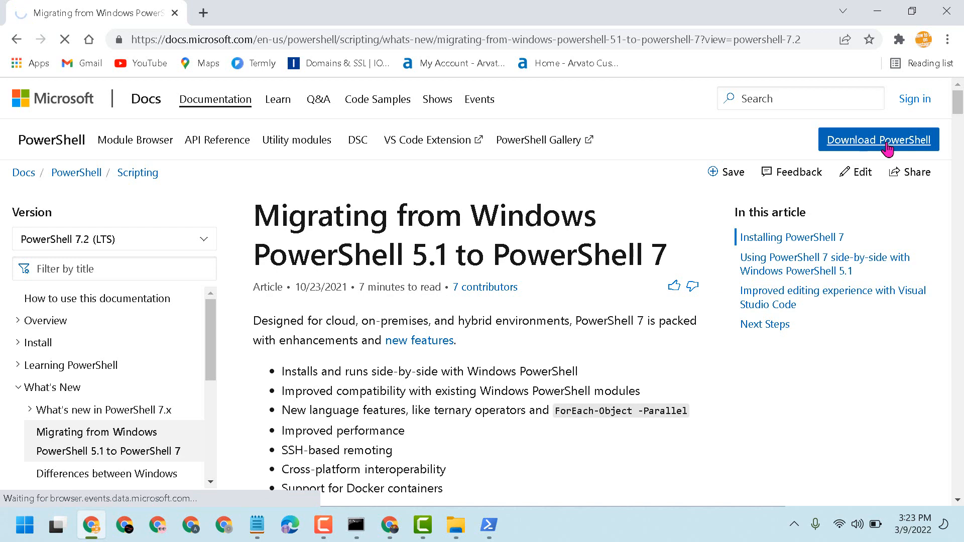
- From the v7.2.1 release Assets on GitHub, download PowerShell-7.2.1-win-x64.msi
left_click(877, 140)
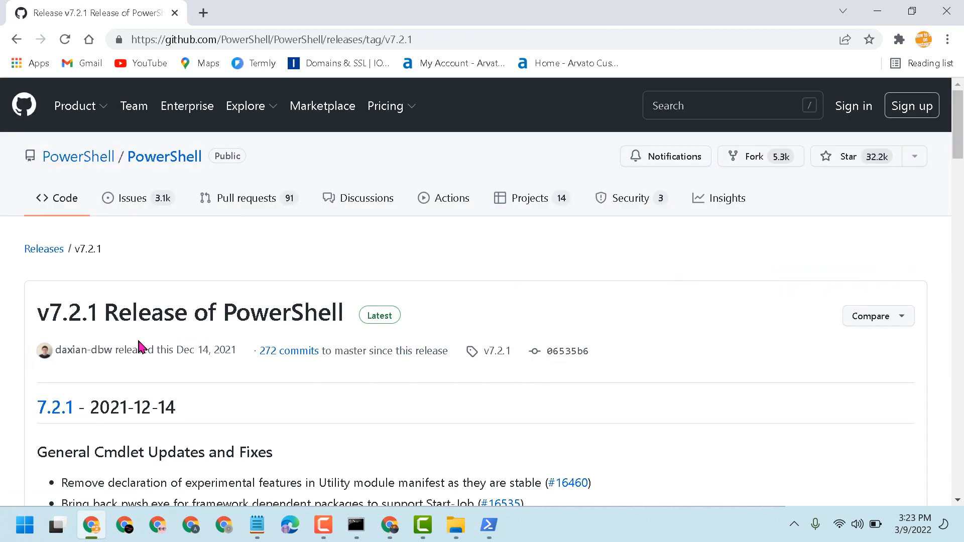
mouse_move(278, 325)
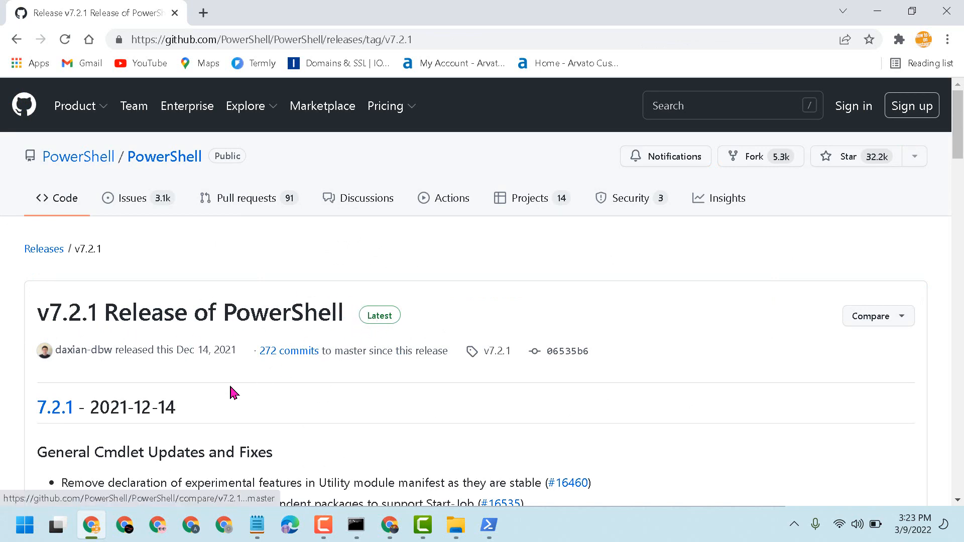
scroll("down", 3)
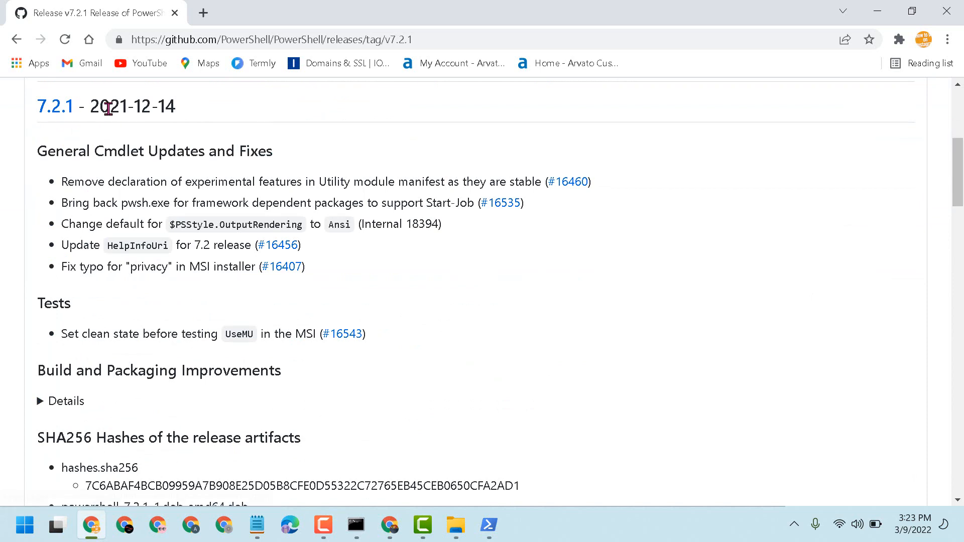
mouse_move(143, 127)
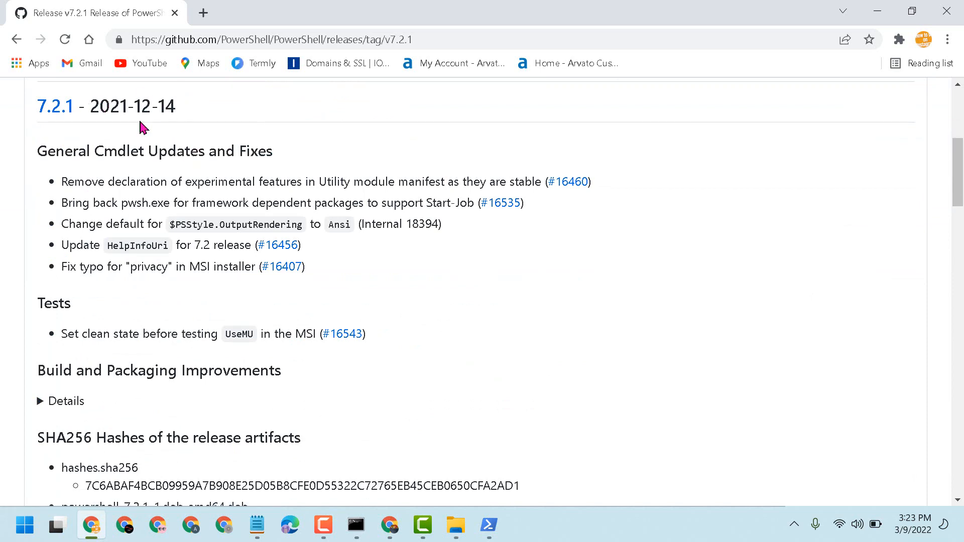
scroll("down", 3)
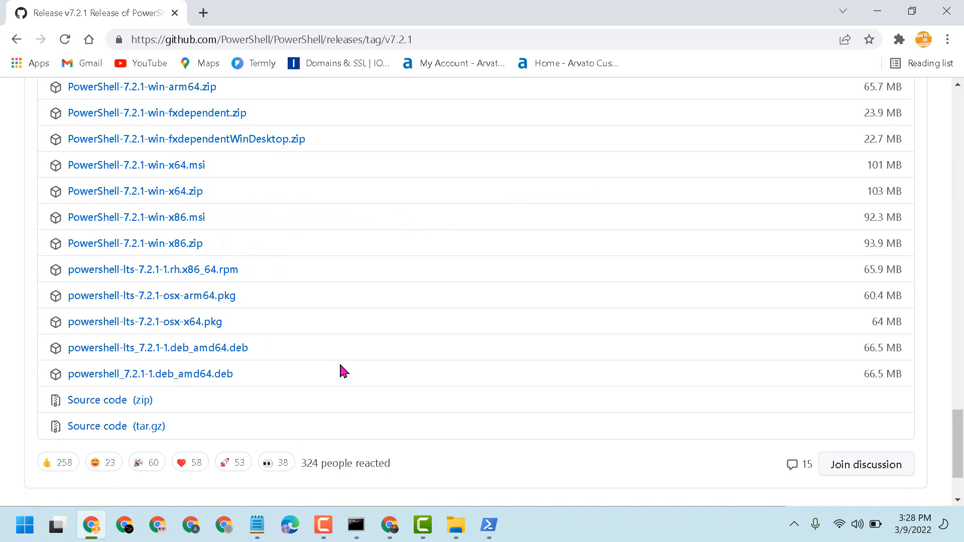
scroll("up", 3)
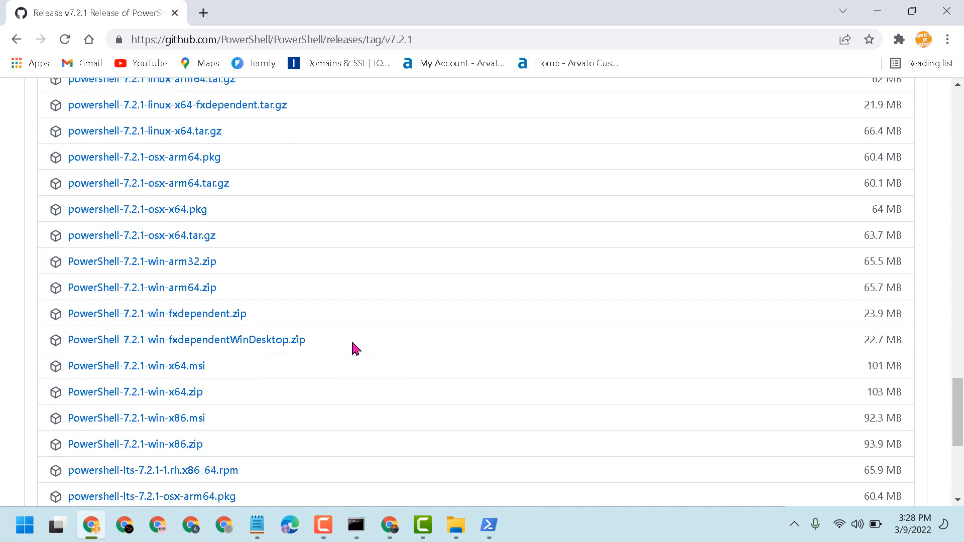
mouse_move(133, 379)
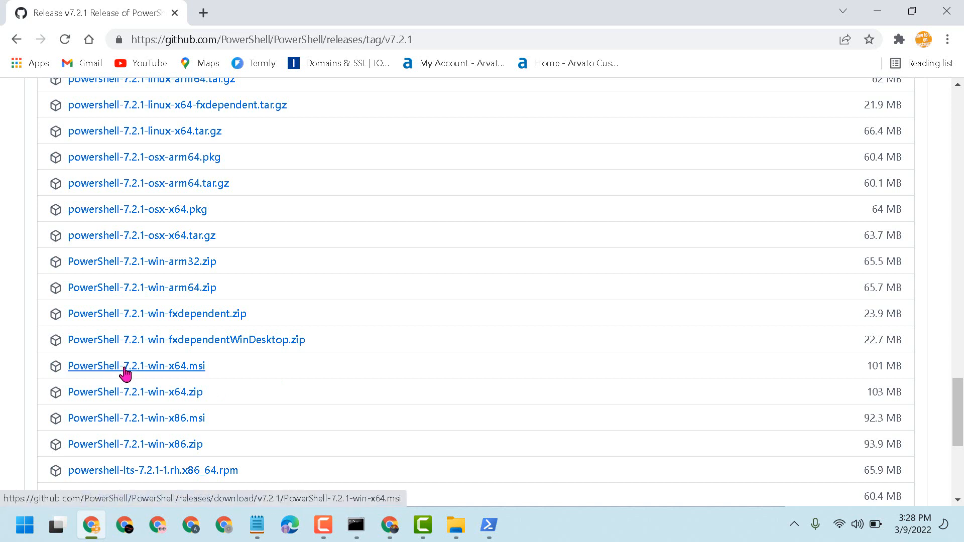
mouse_move(168, 374)
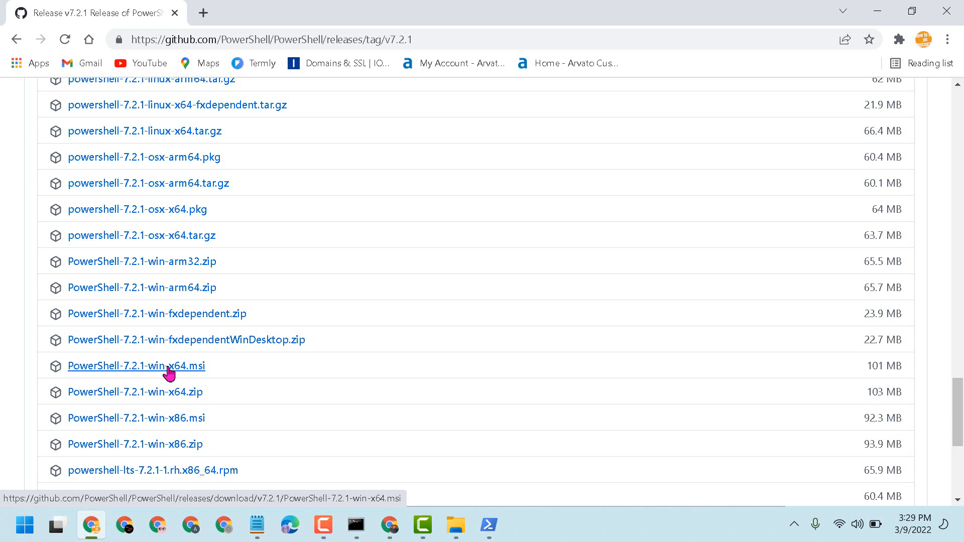
left_click(135, 365)
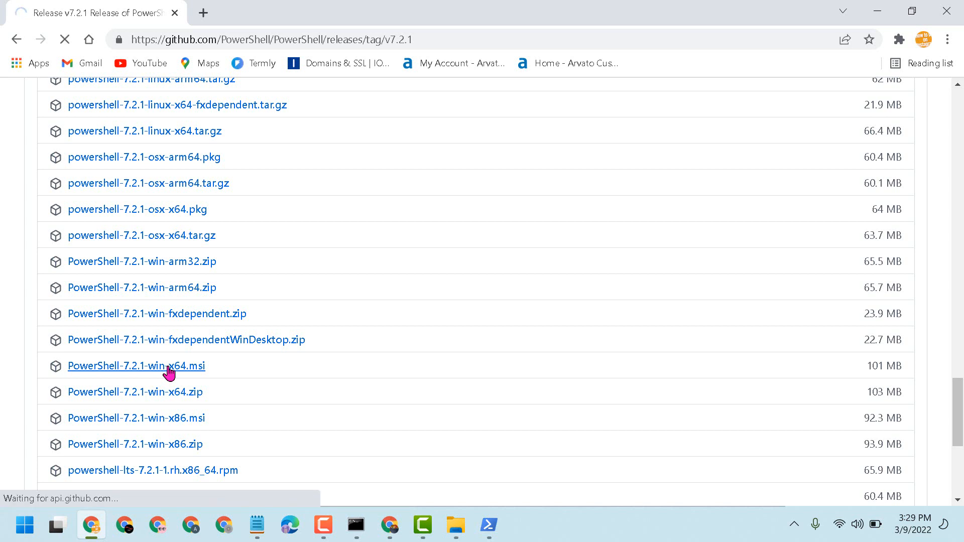
left_click(135, 365)
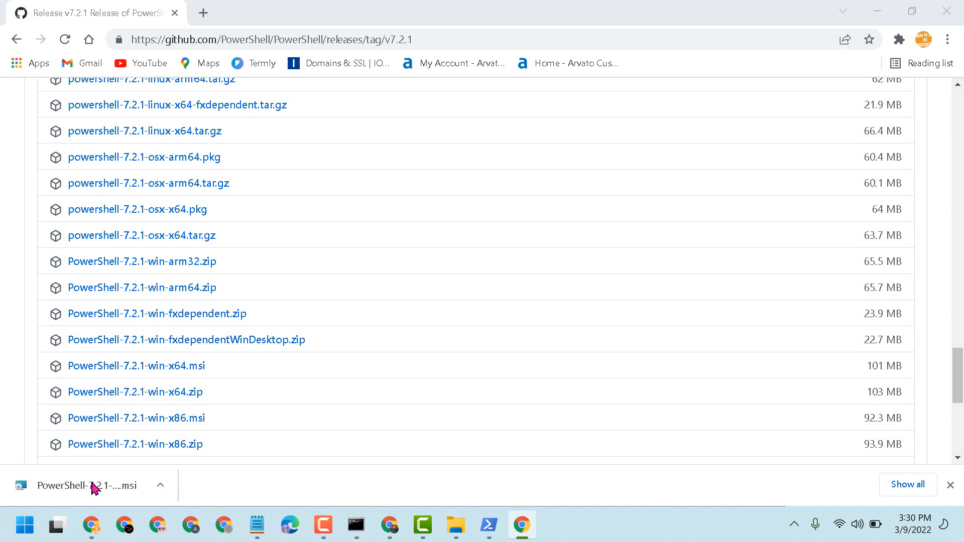
- Run the MSI and accept the default folder C:\Program Files\PowerShell\, optional actions and update options
left_click(86, 485)
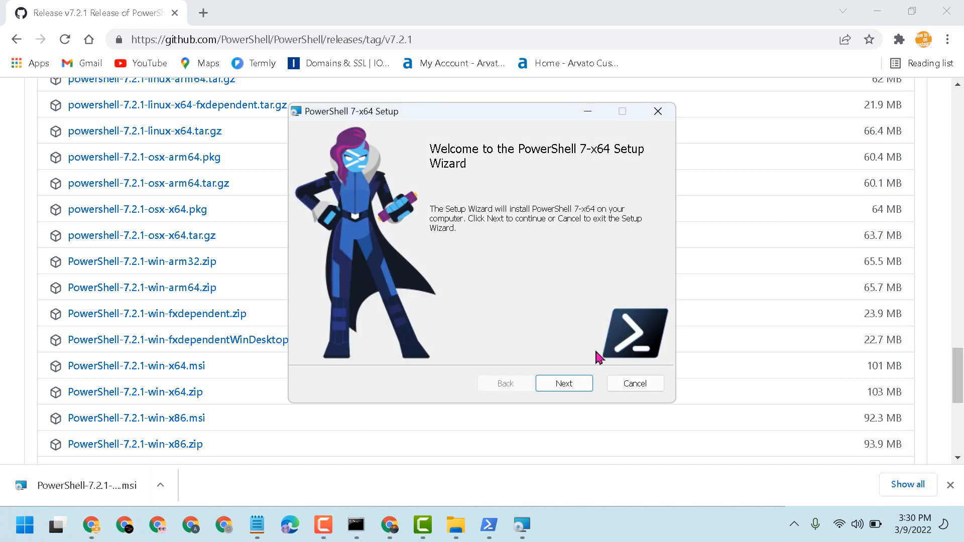
left_click(563, 383)
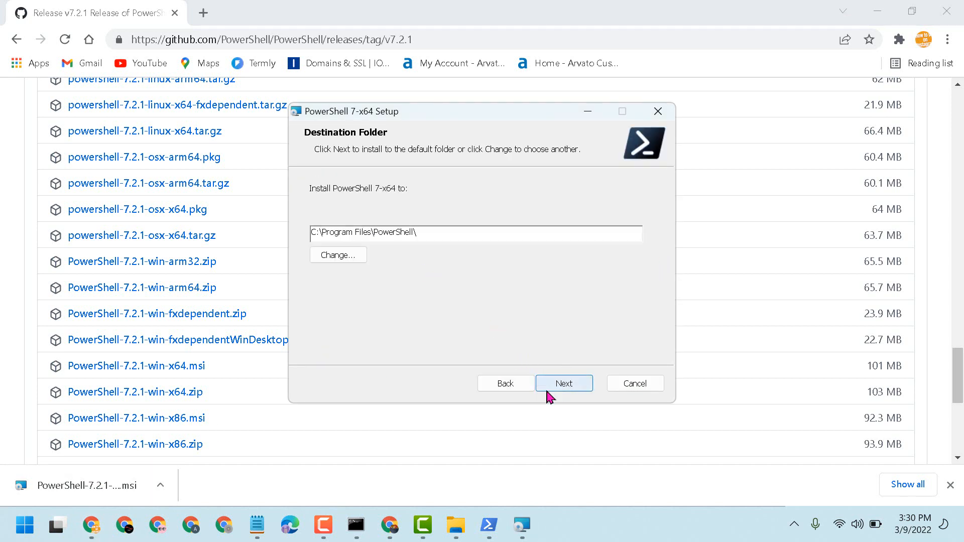
left_click(562, 383)
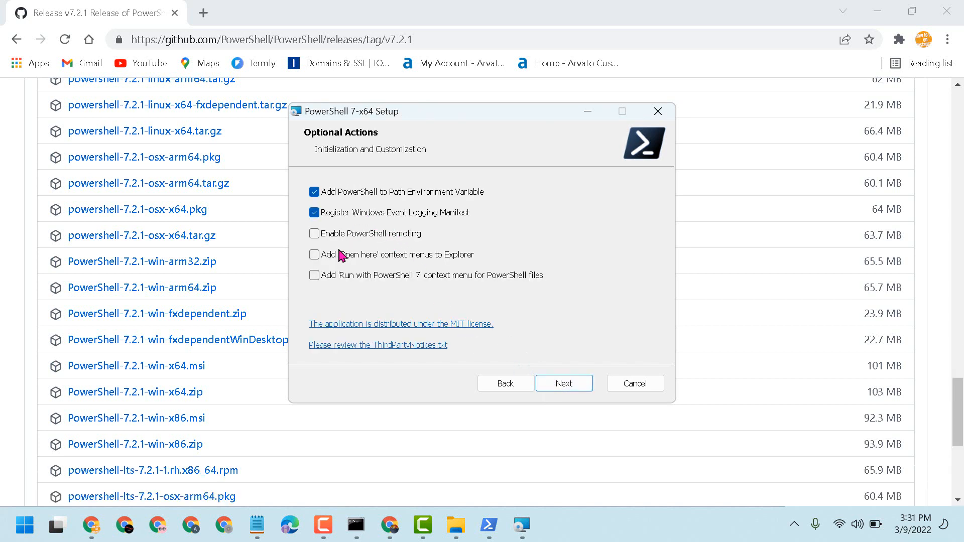
mouse_move(445, 419)
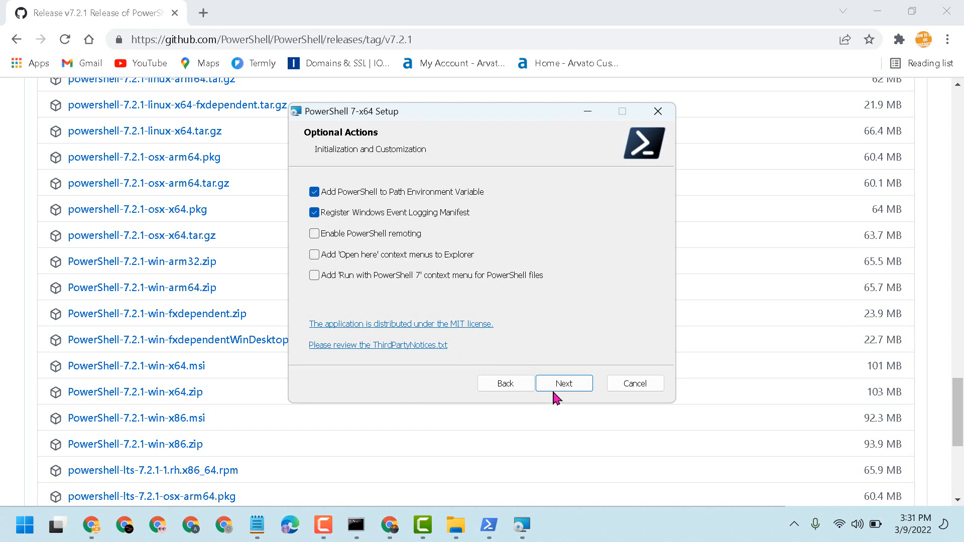
left_click(564, 383)
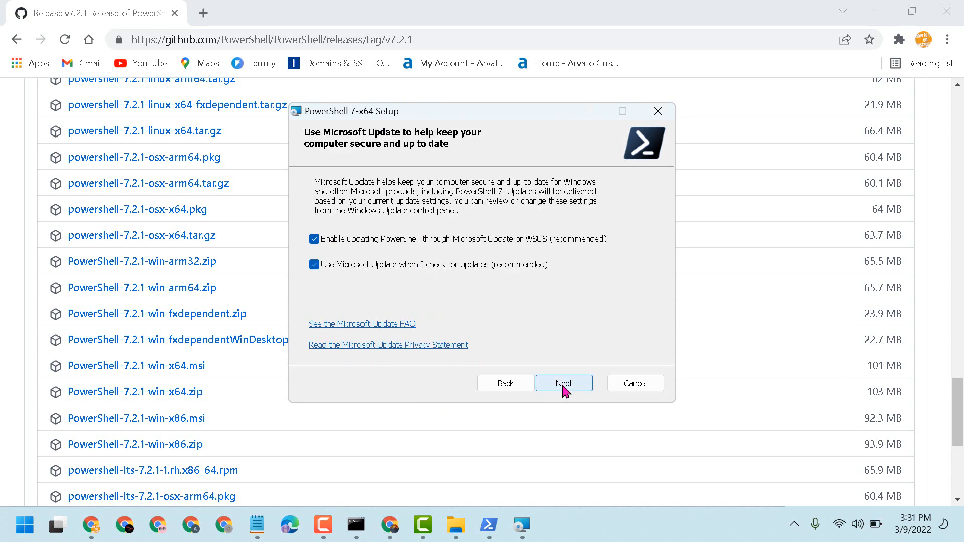
left_click(563, 383)
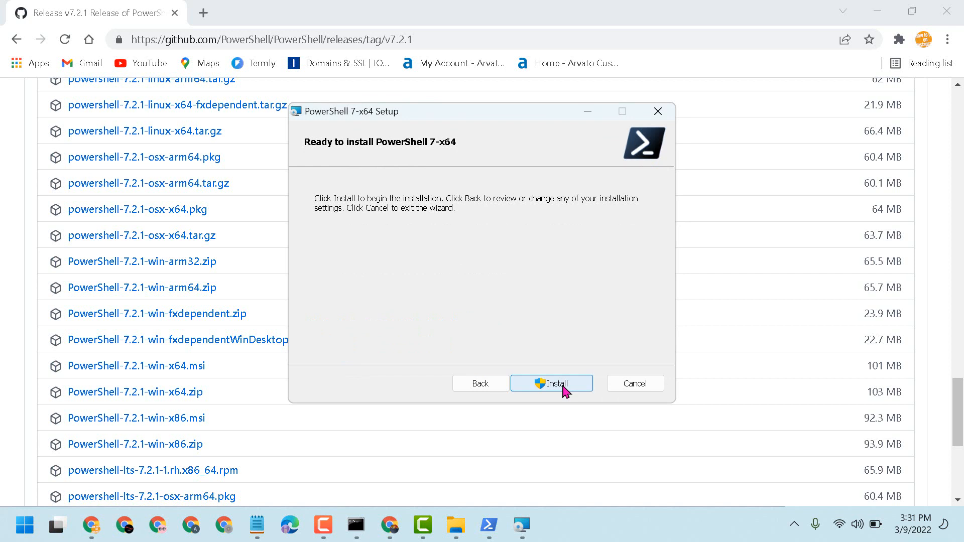
- Install PowerShell 7-x64, finish the wizard and return to the Windows PowerShell window
left_click(551, 382)
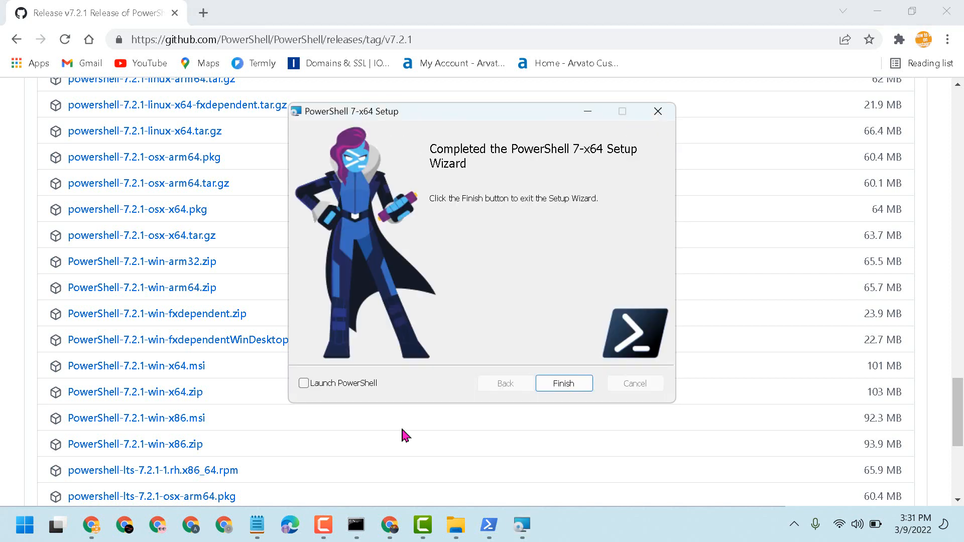
mouse_move(418, 329)
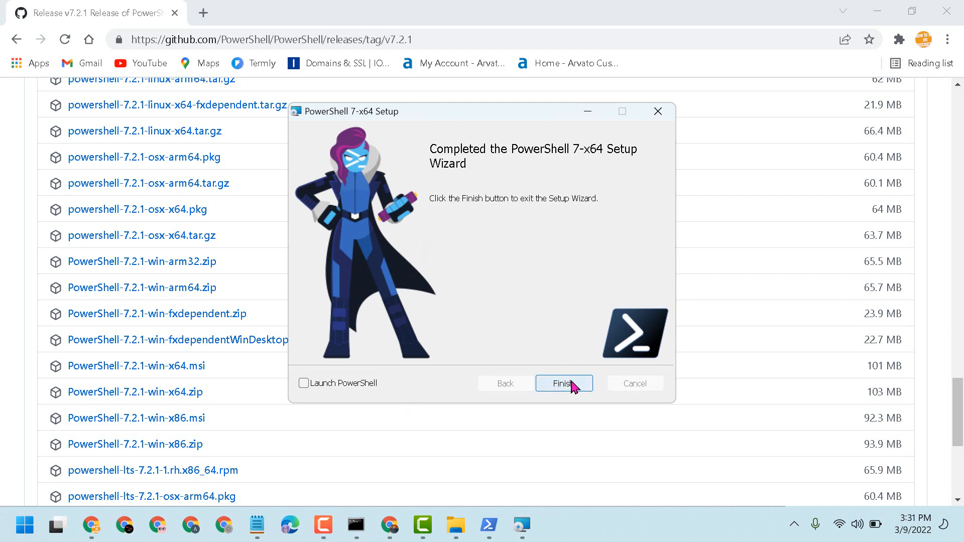
left_click(564, 383)
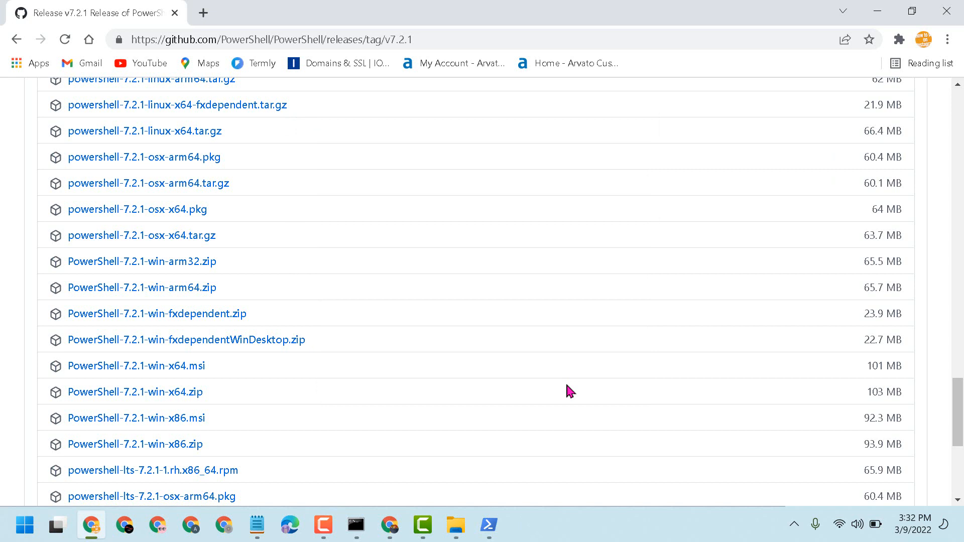
mouse_move(488, 525)
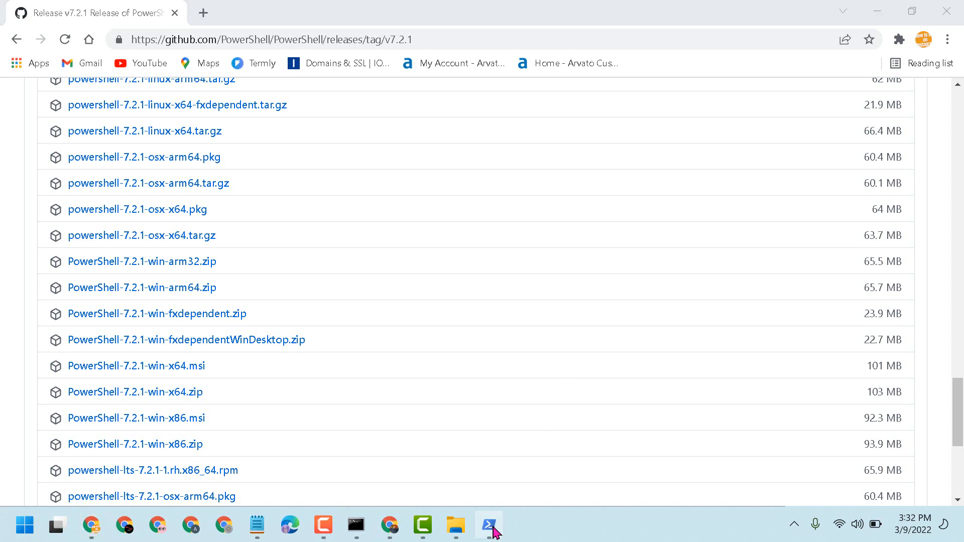
left_click(489, 525)
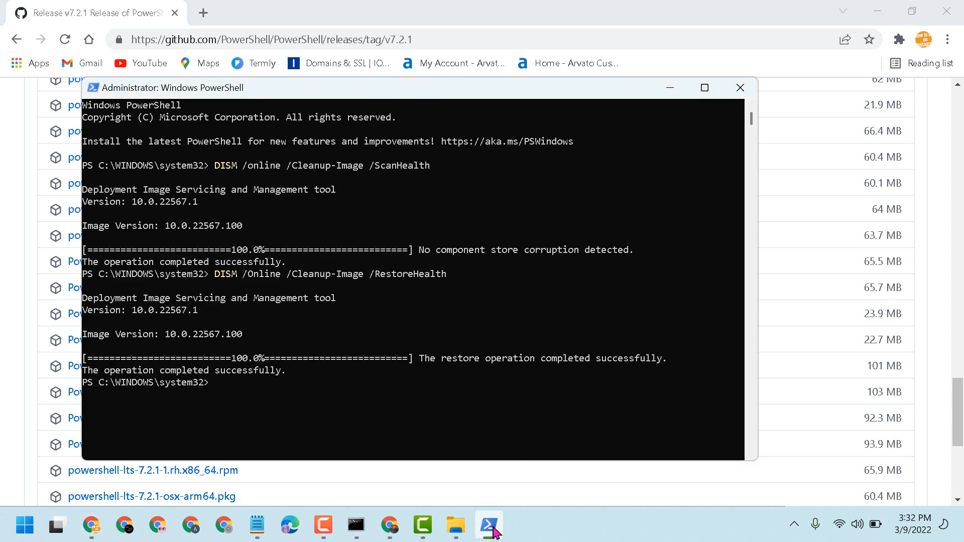